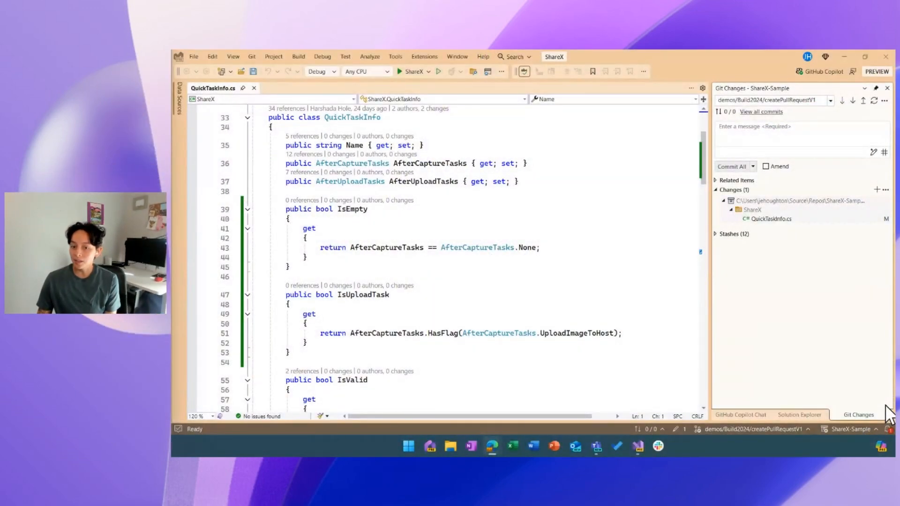
mouse_move(413, 319)
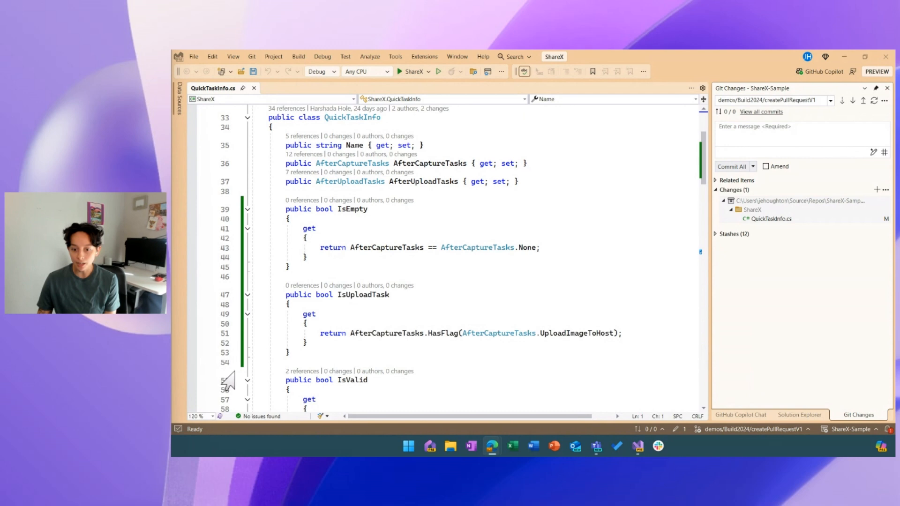
mouse_move(567, 386)
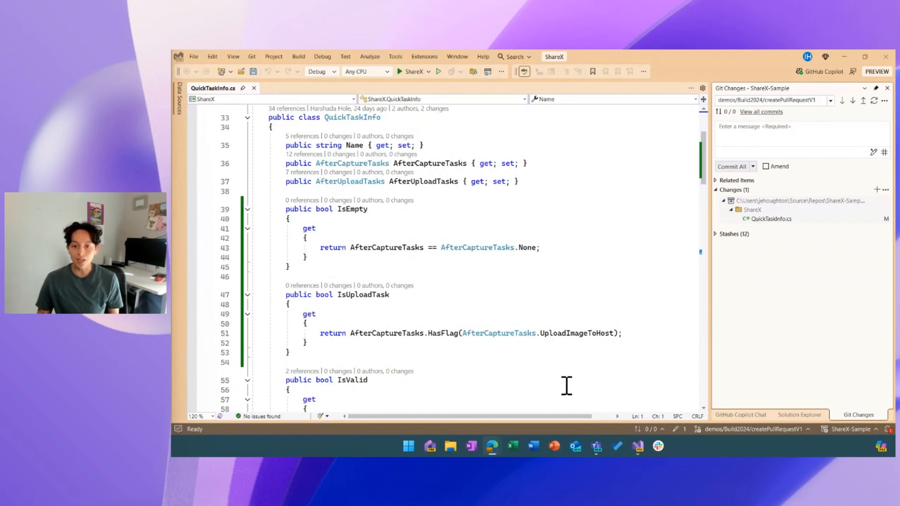
mouse_move(779, 281)
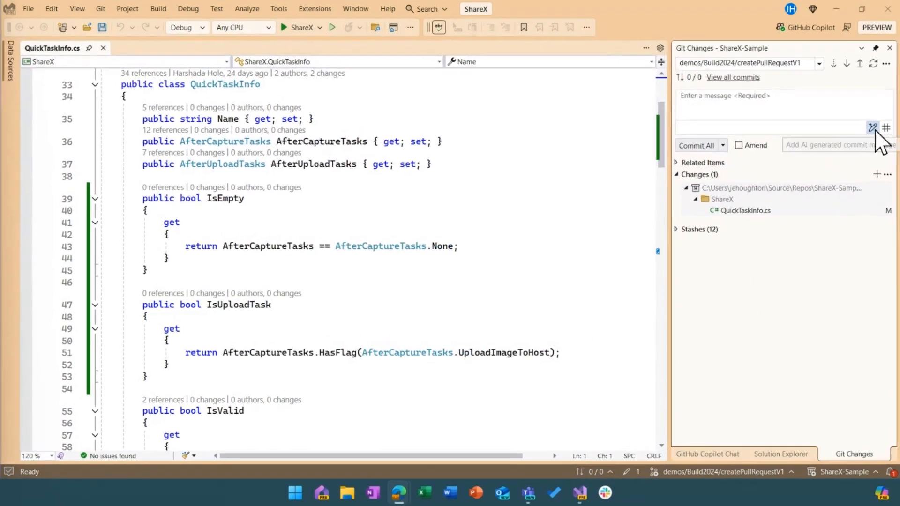
Insert an AI-generated commit message summarising the new IsEmpty and IsUploadTask properties
click(872, 128)
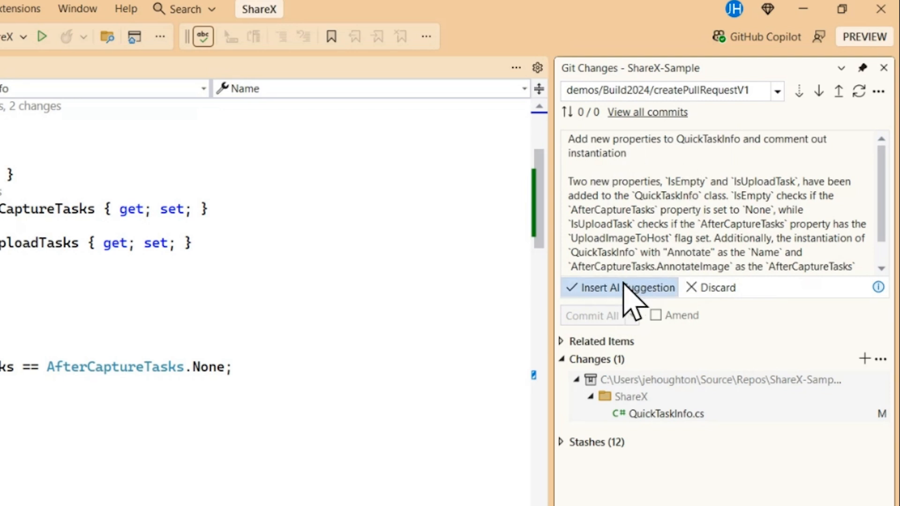
click(619, 287)
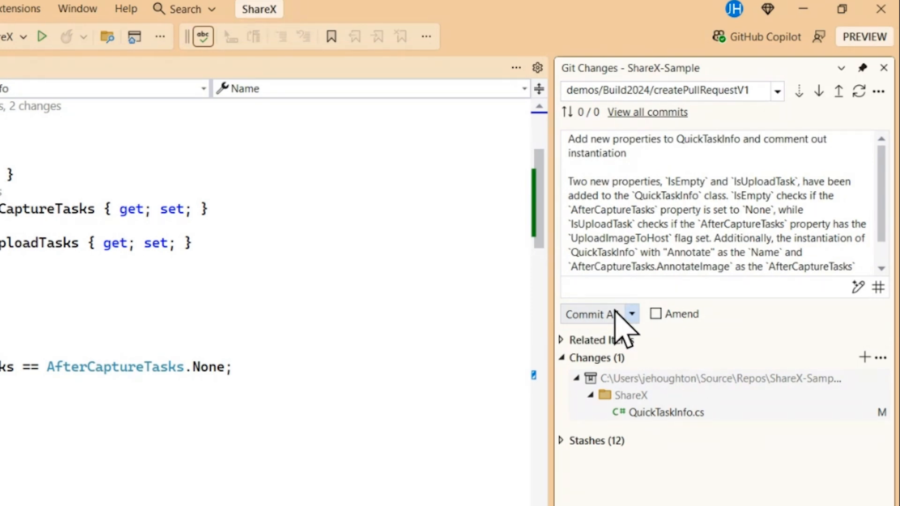
Commit all QuickTaskInfo changes and push them to origin/createPullRequestV1
click(591, 314)
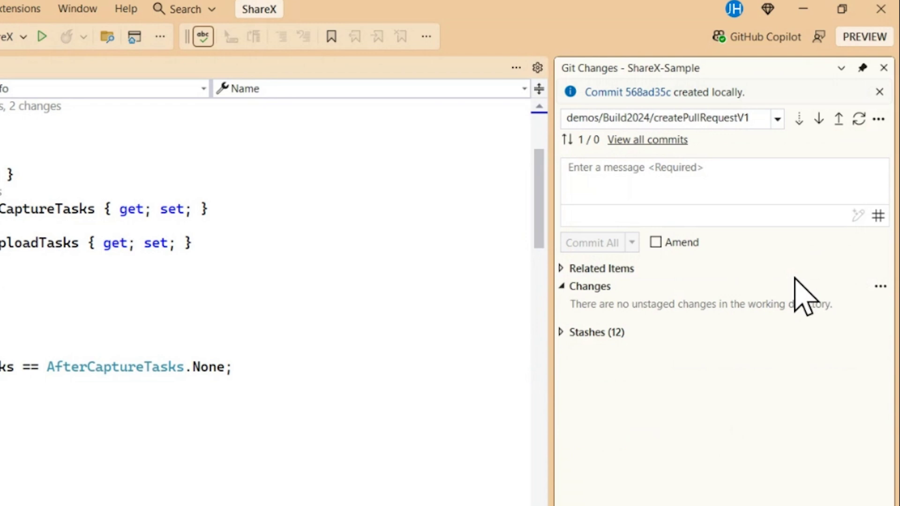
click(838, 119)
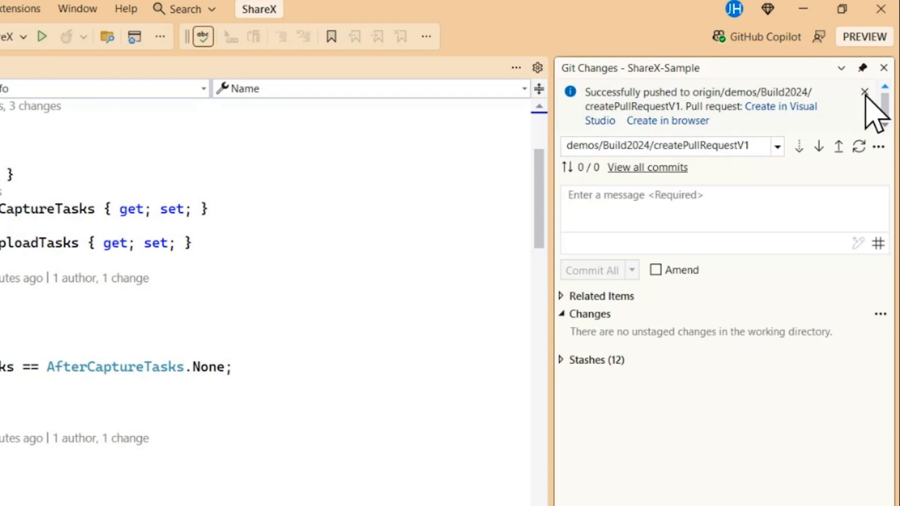
Create a pull request from createPullRequestV1 into develop and enter the title 'Title'
click(863, 92)
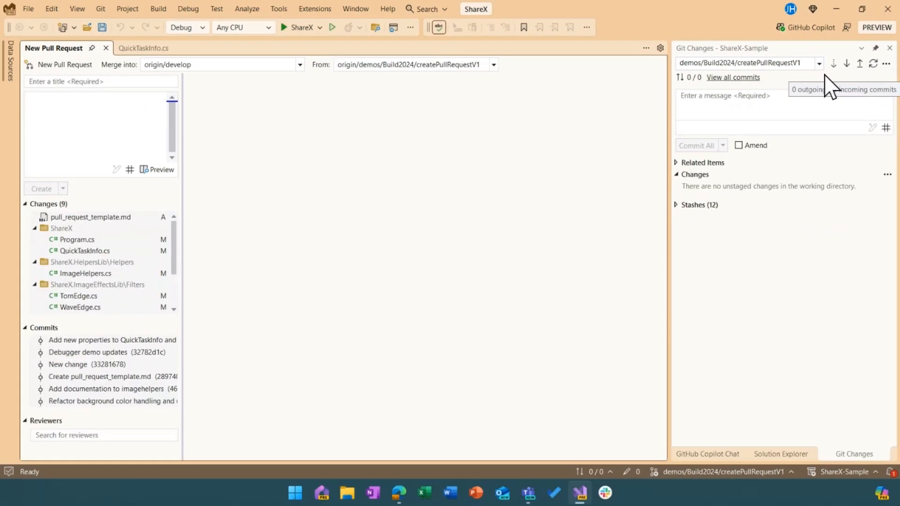
click(90, 218)
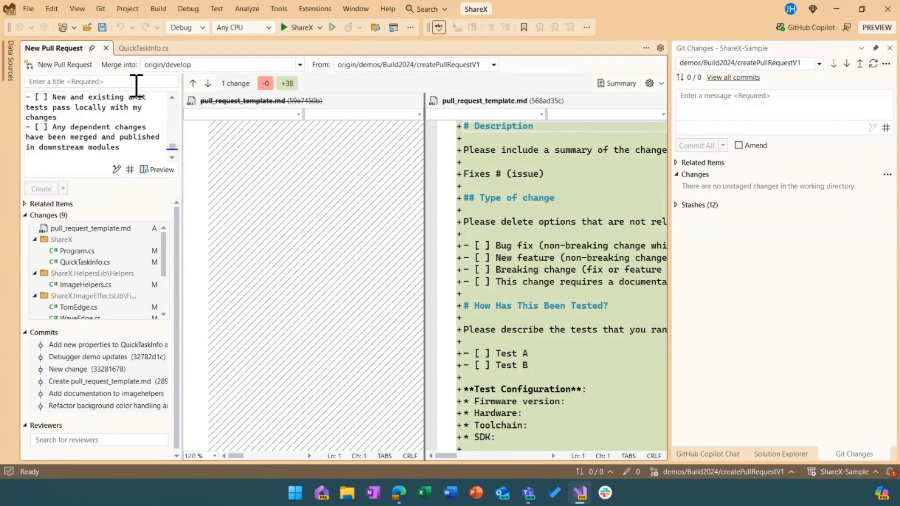
text(Title)
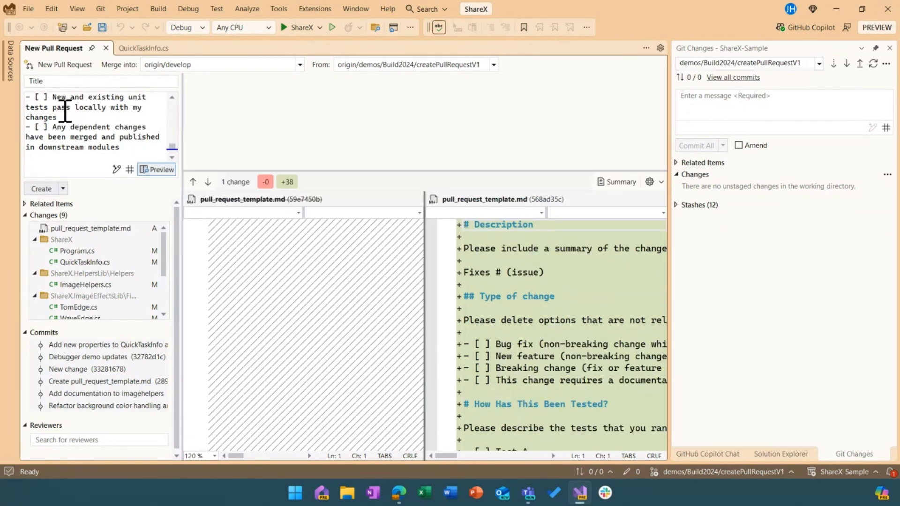
Preview the template-based description rendered as formatted text and look through it
click(157, 168)
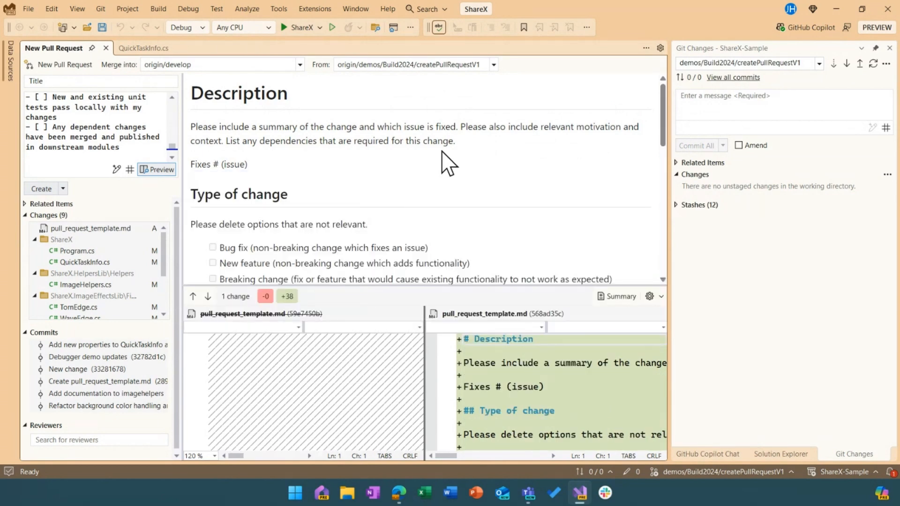
scroll(down, 3)
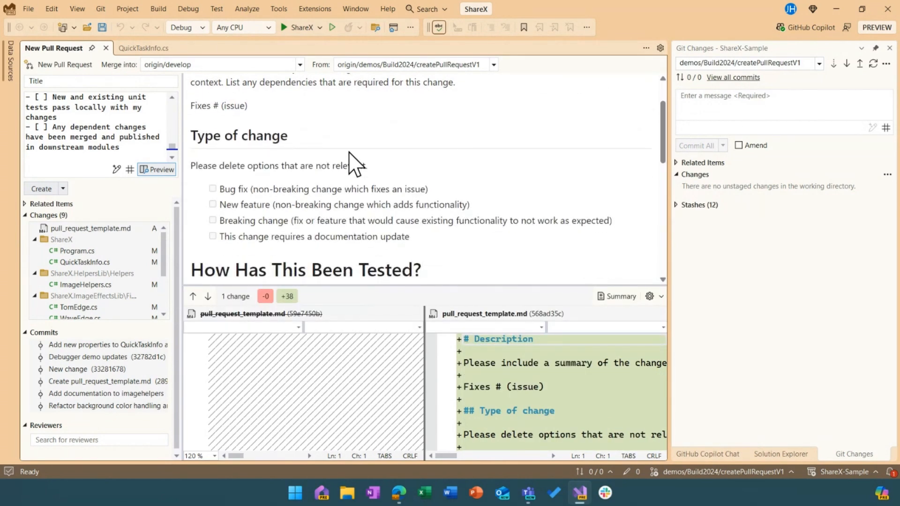
scroll(down, 3)
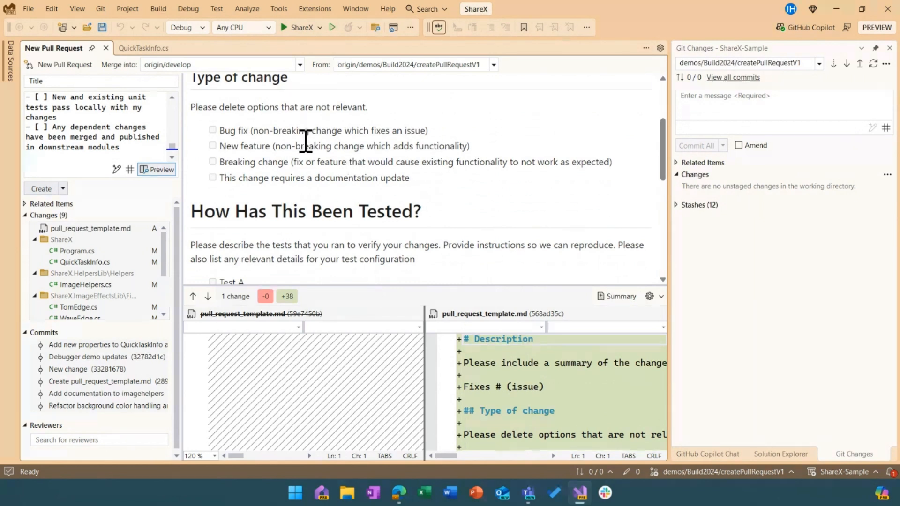
drag(26, 96, 115, 152)
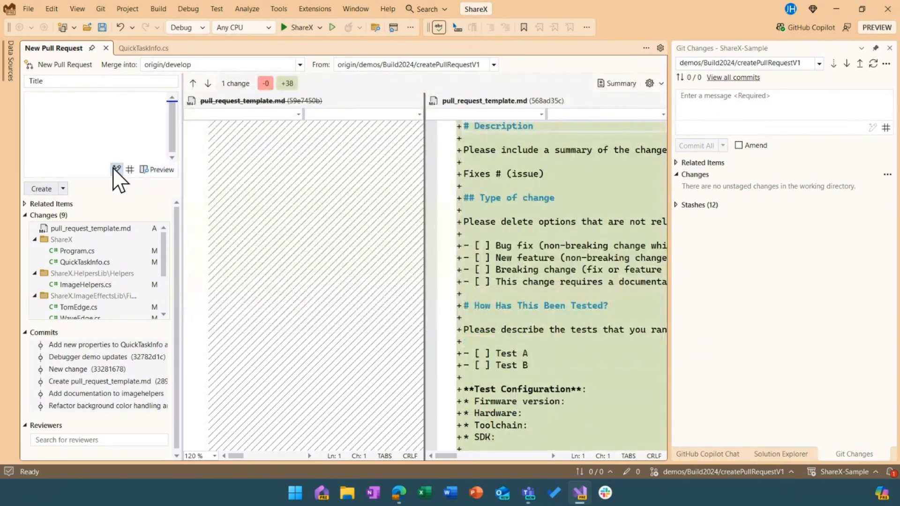
mouse_move(116, 169)
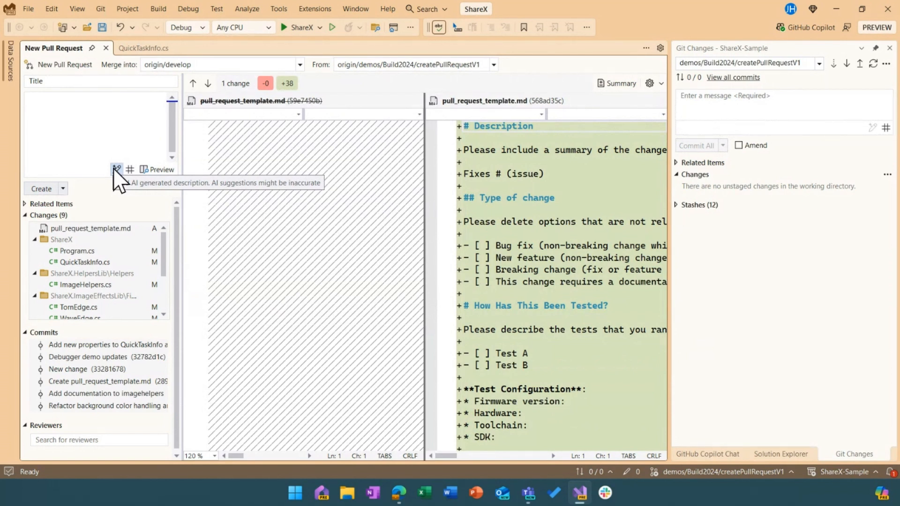
mouse_move(164, 213)
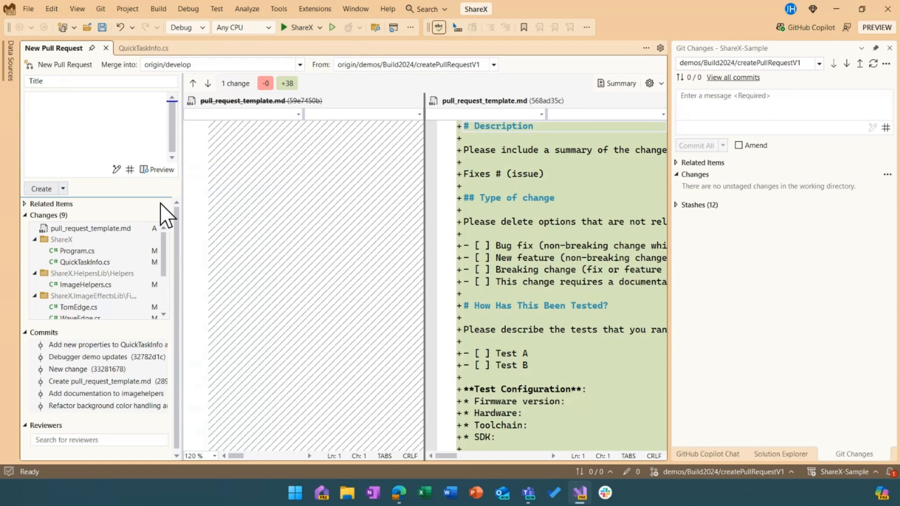
Leave Preview mode and expand Related Items, which lists no linked items
click(62, 188)
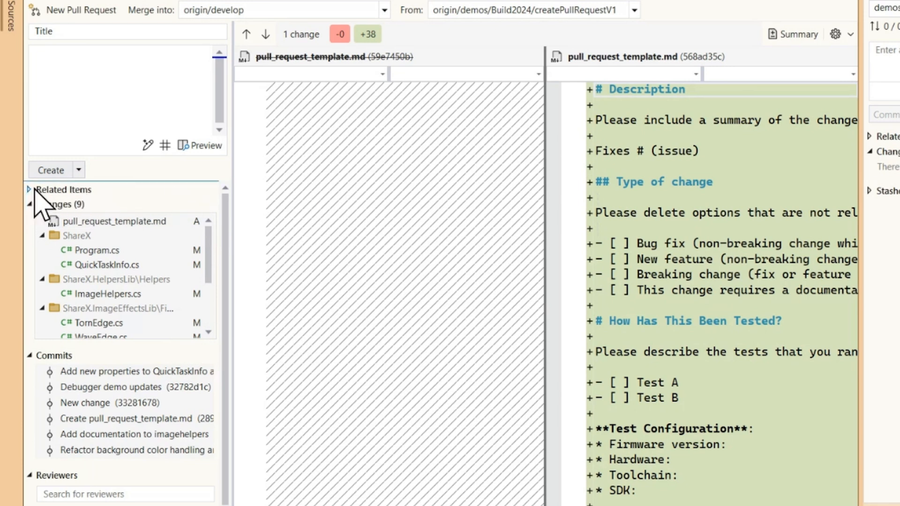
click(29, 189)
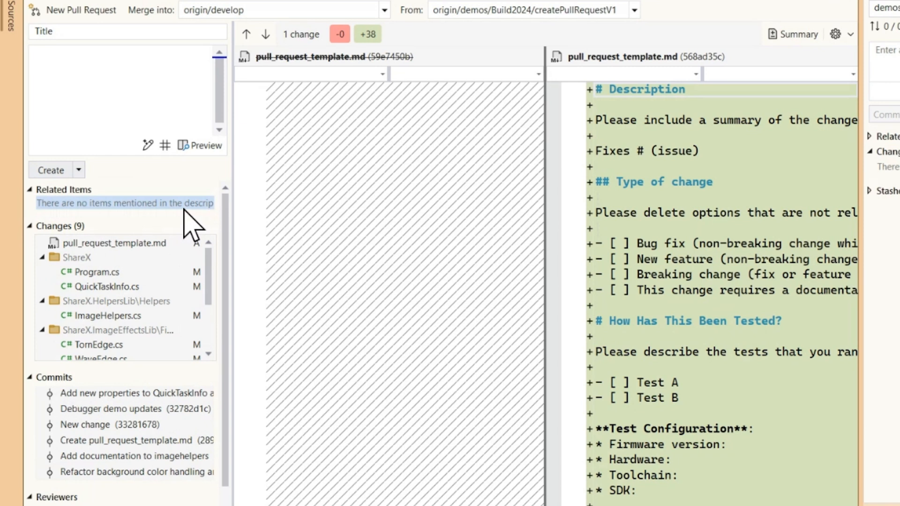
mouse_move(188, 209)
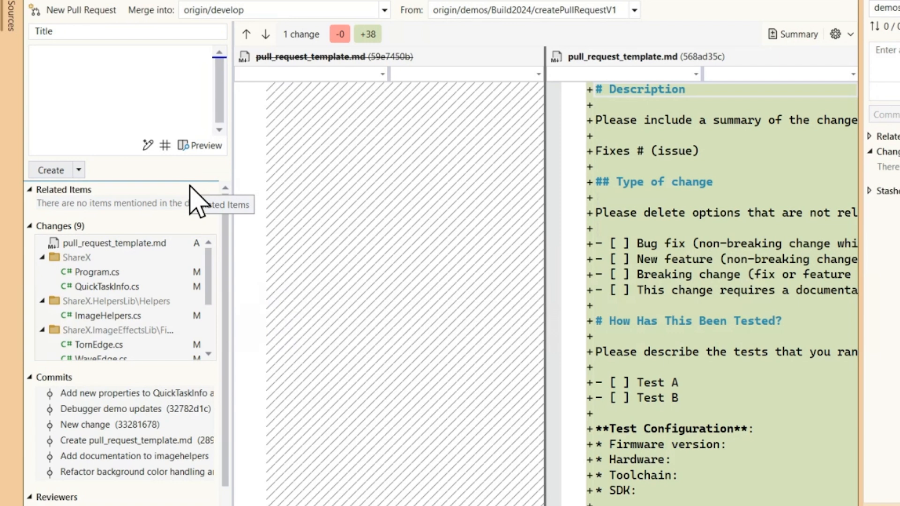
mouse_move(235, 184)
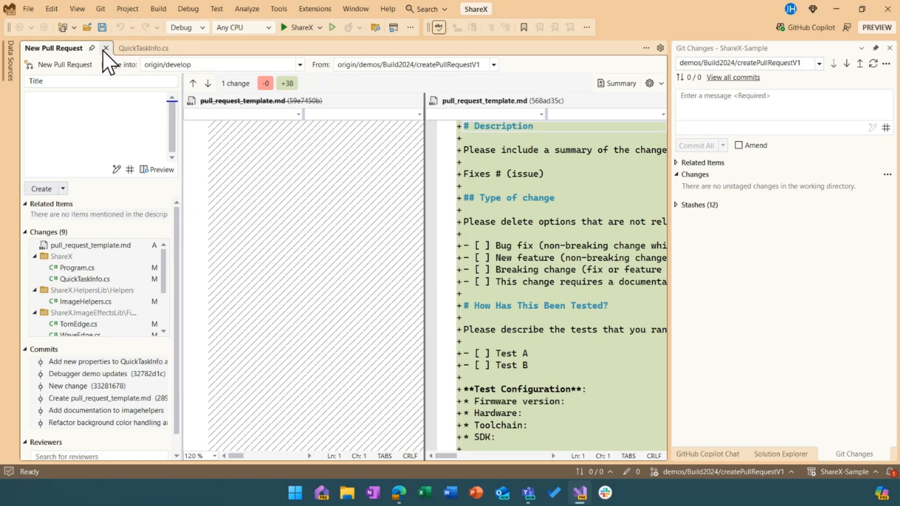
mouse_move(33, 212)
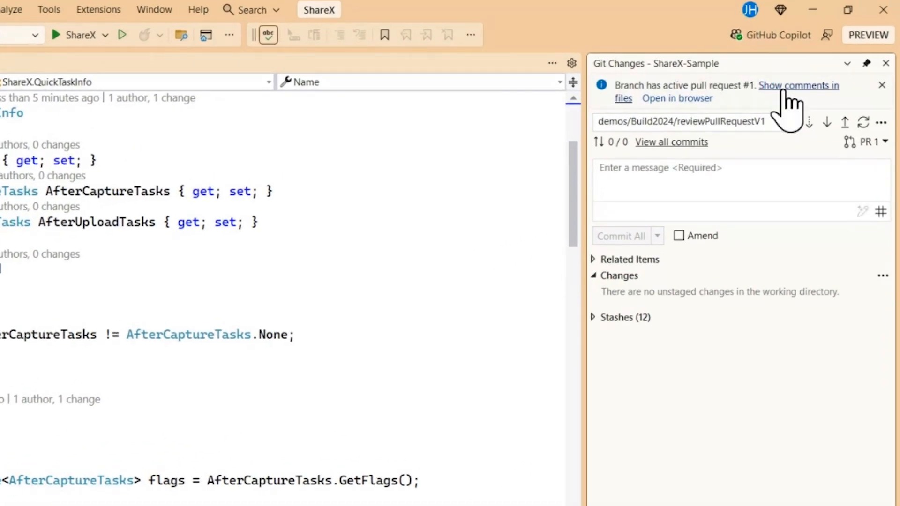
Show pull request #1's review comments inline in IconTestPage.html
click(797, 85)
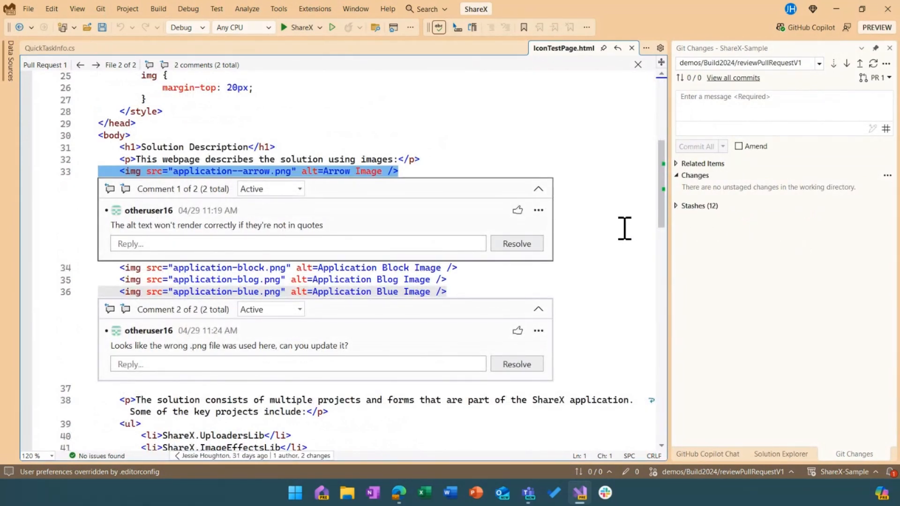
mouse_move(621, 212)
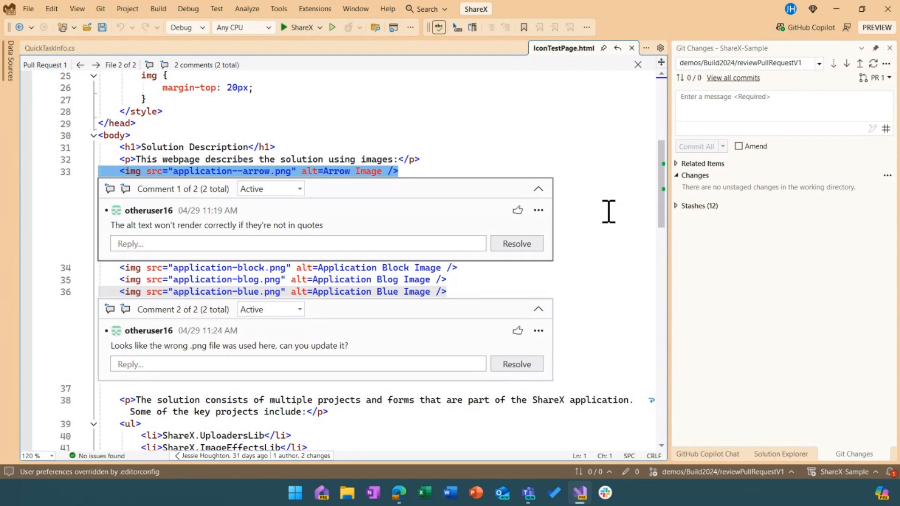
mouse_move(342, 171)
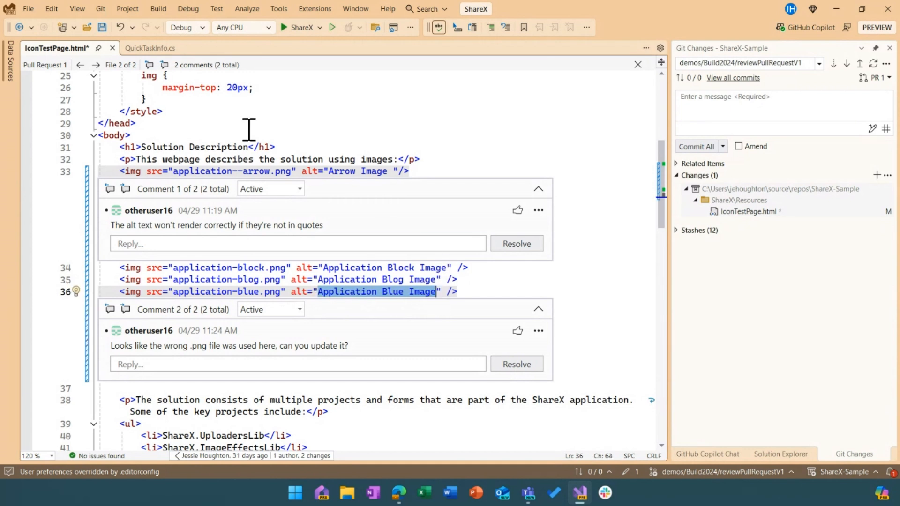
mouse_move(499, 145)
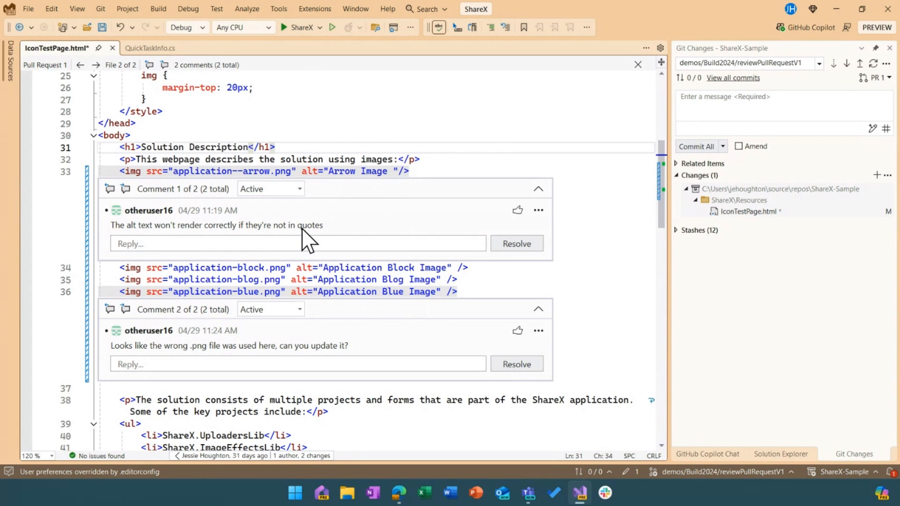
mouse_move(329, 246)
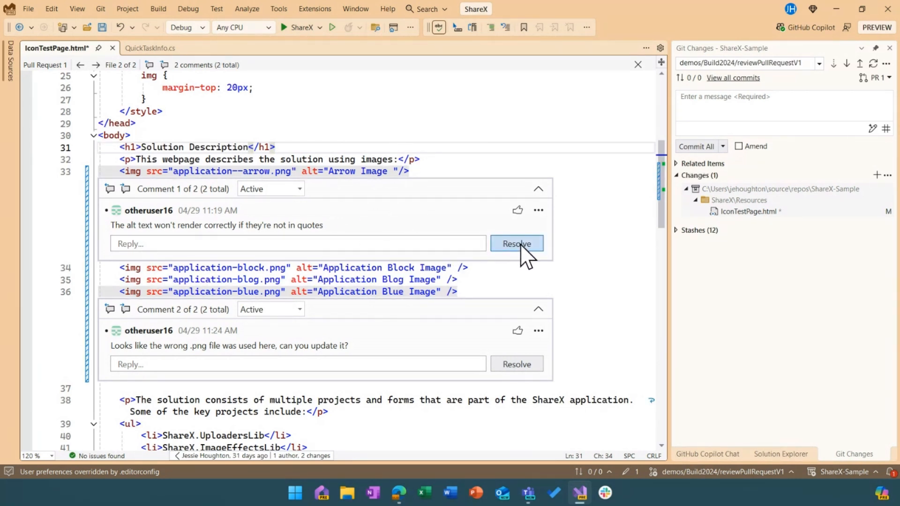
Resolve both review comments, changing the blue image's source to Bing.png
click(517, 244)
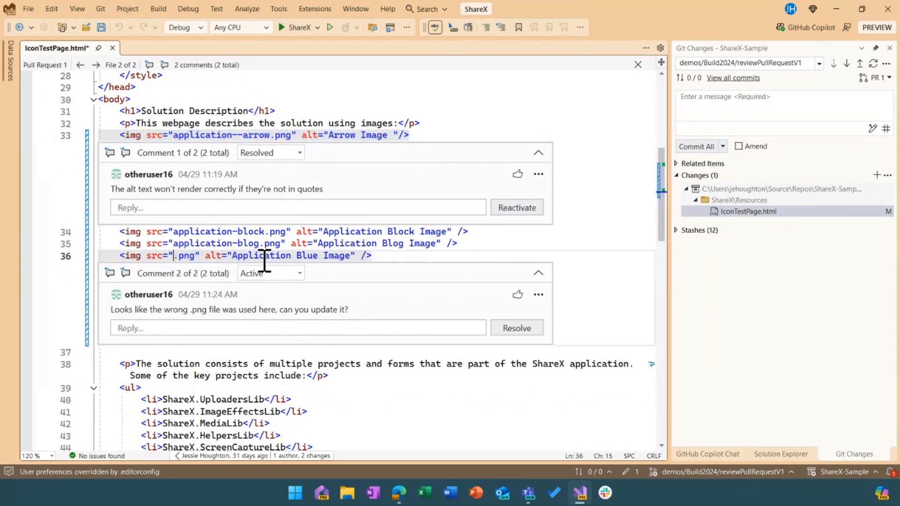
text(Bing)
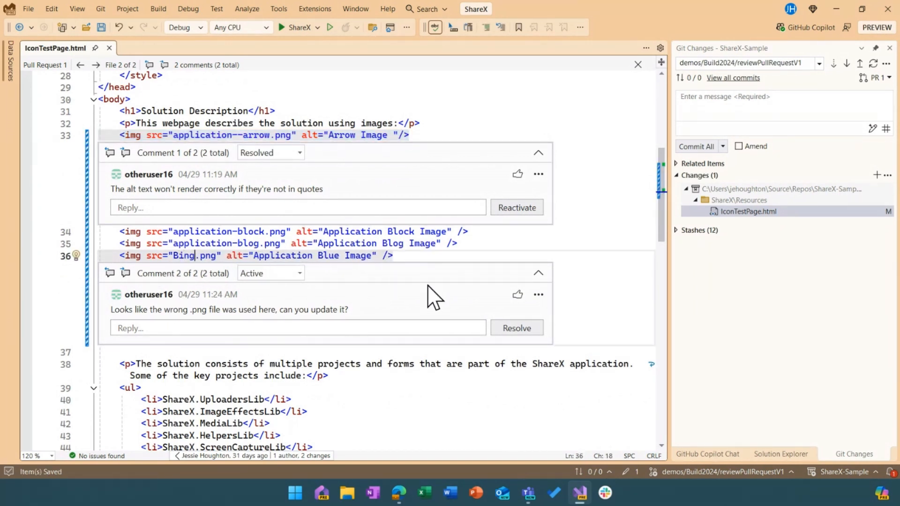
click(516, 328)
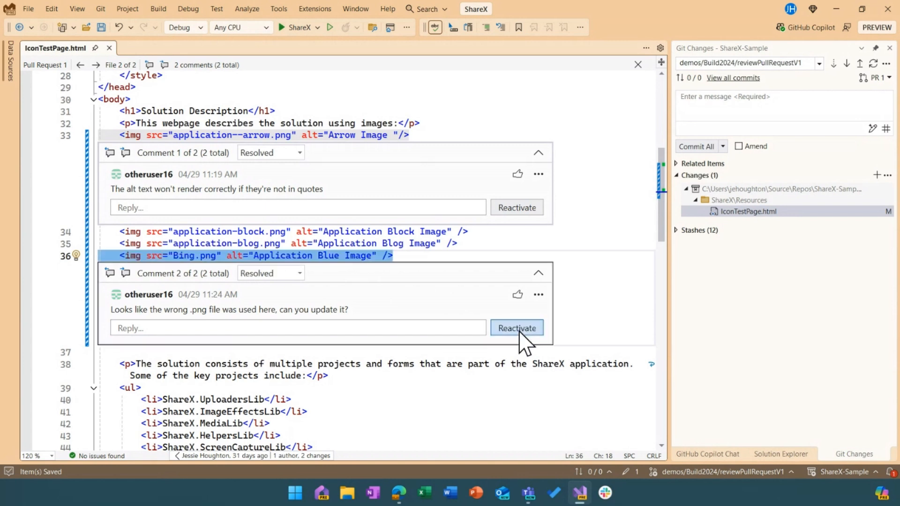
mouse_move(651, 275)
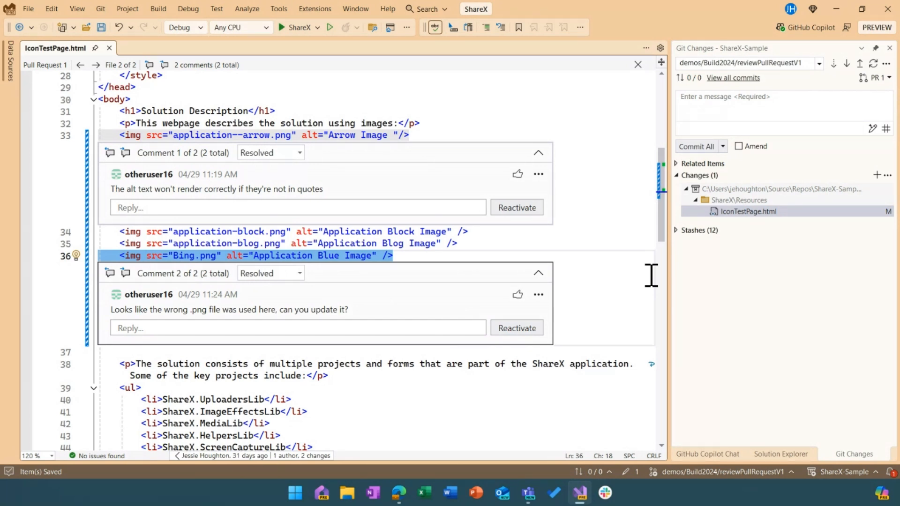
mouse_move(654, 264)
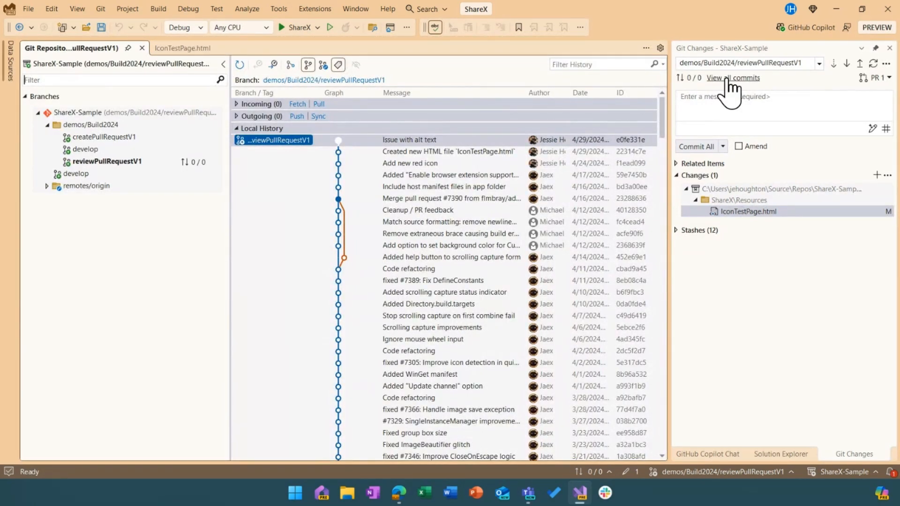
mouse_move(878, 143)
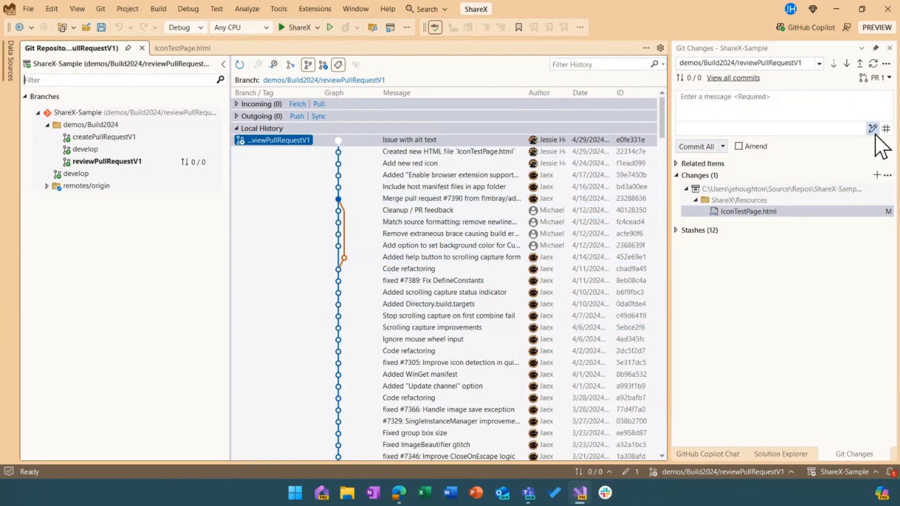
mouse_move(874, 128)
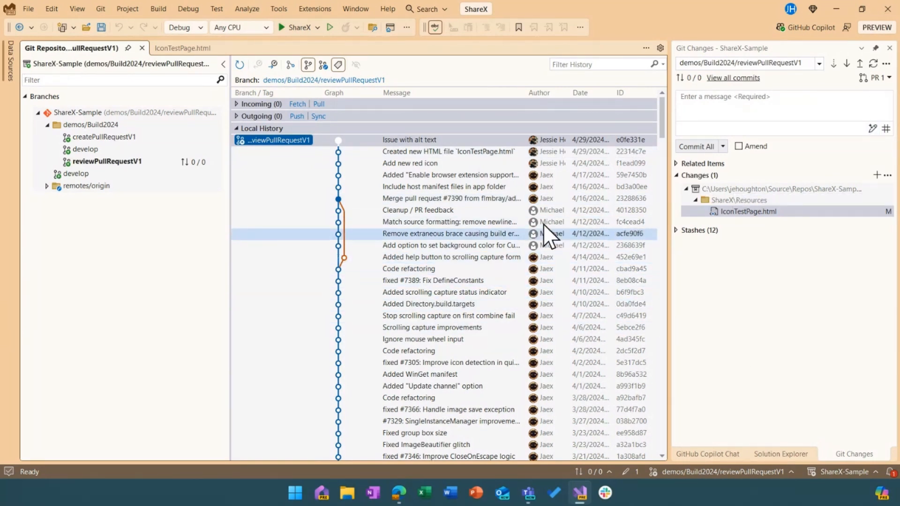
Open the Code refactoring commit's details from the commit history
click(428, 269)
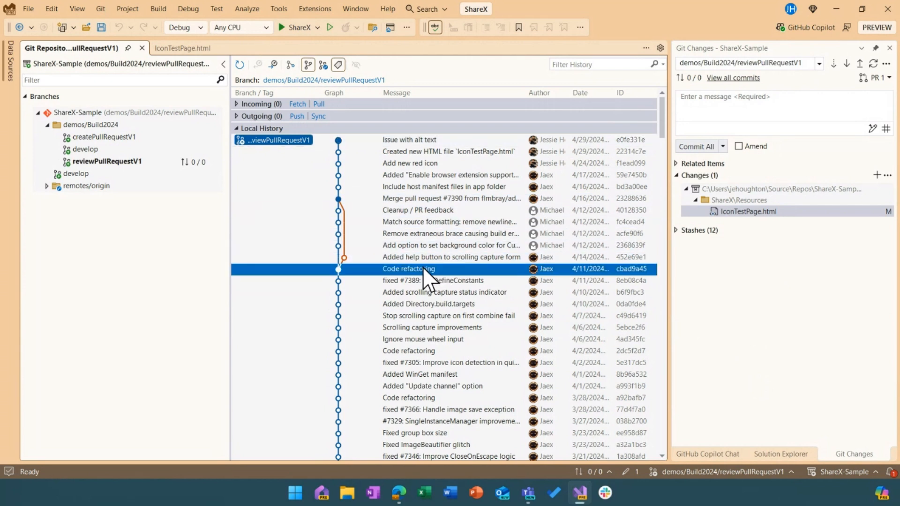
right_click(409, 269)
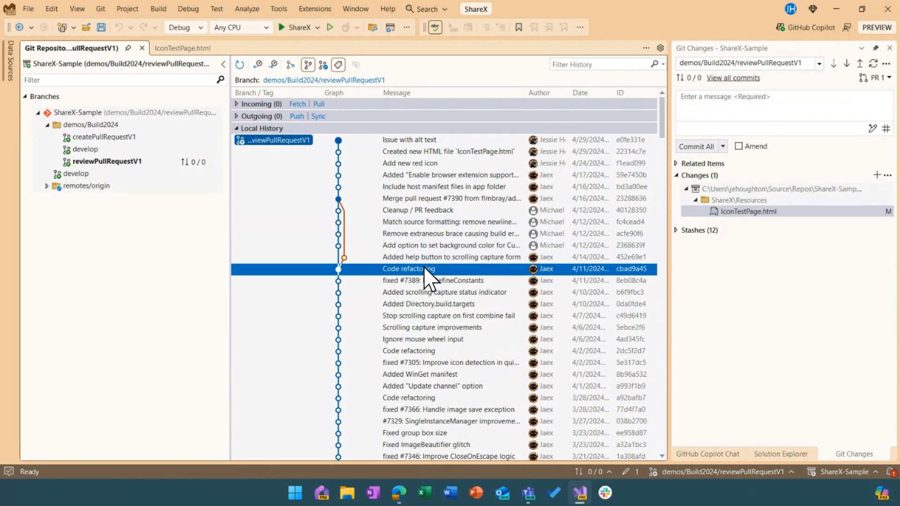
double_click(408, 268)
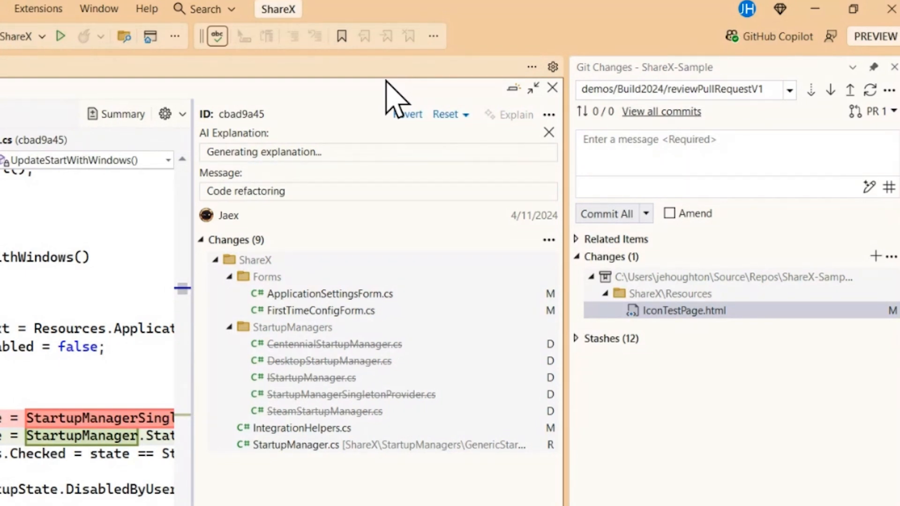
click(296, 445)
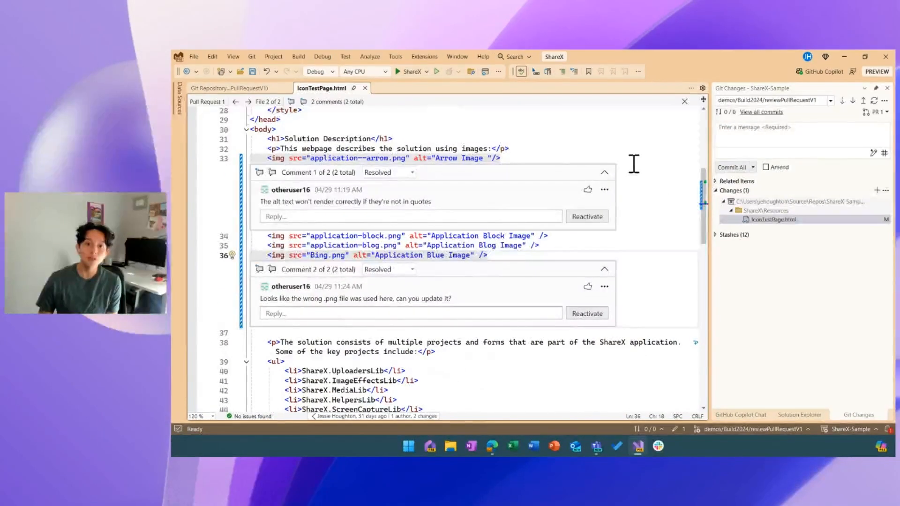
mouse_move(647, 187)
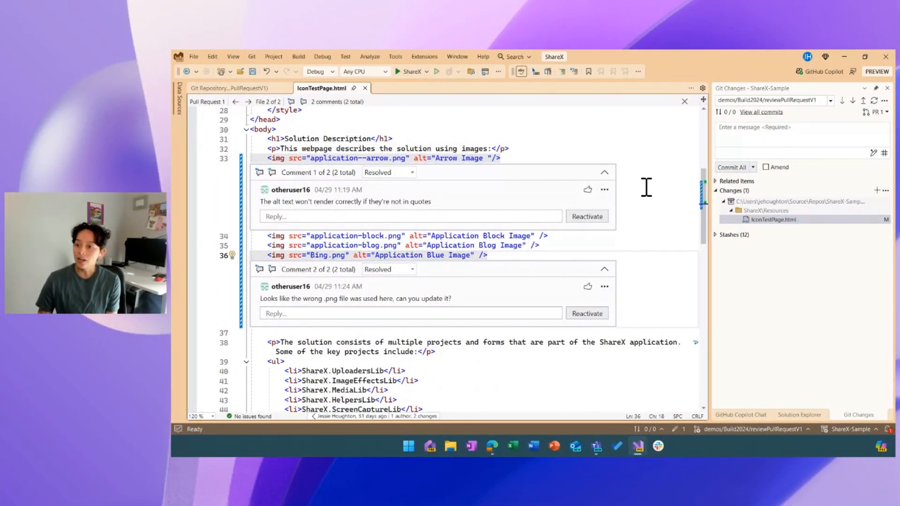